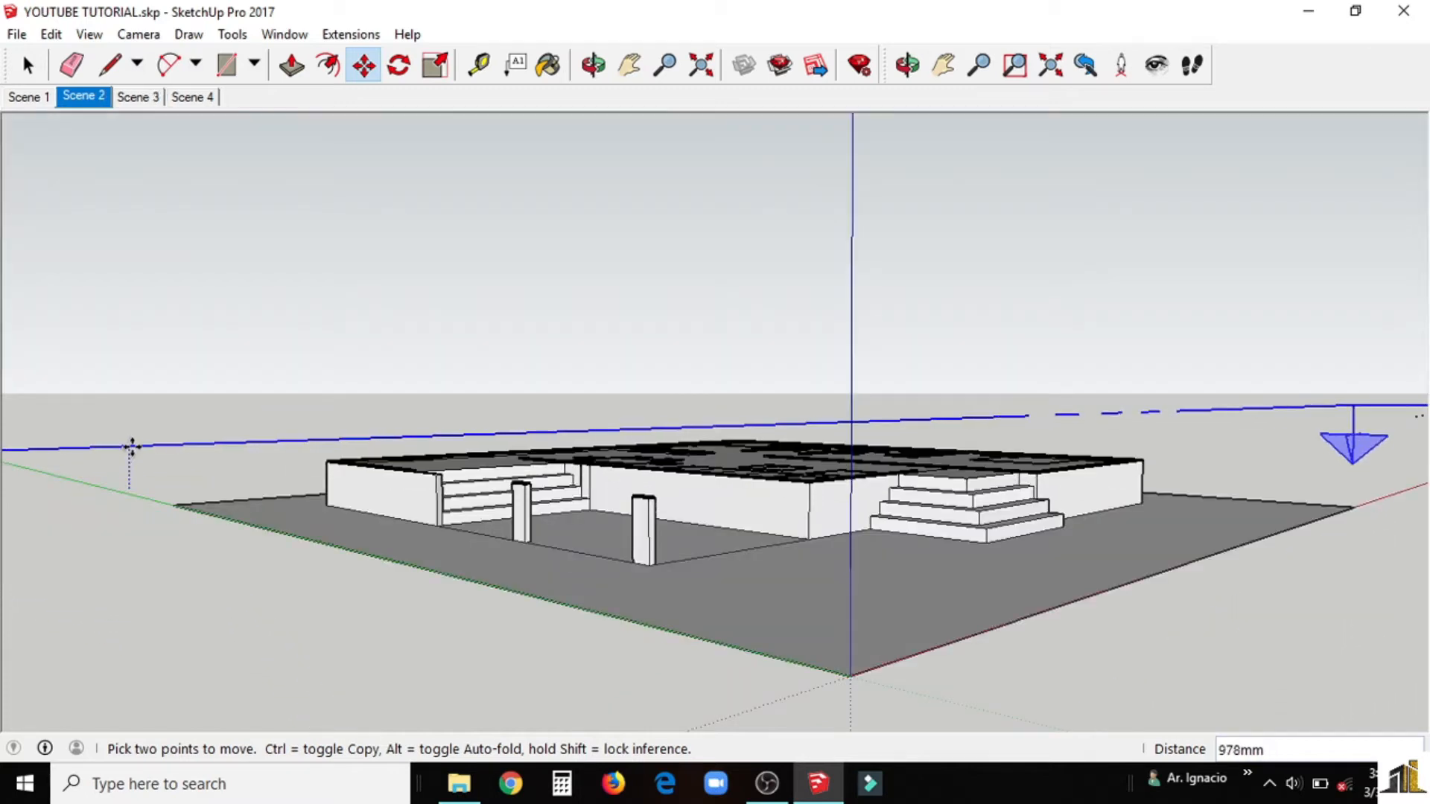
Step: Switch the camera to the saved Scene 3 view of the house and stairs
left_click(137, 97)
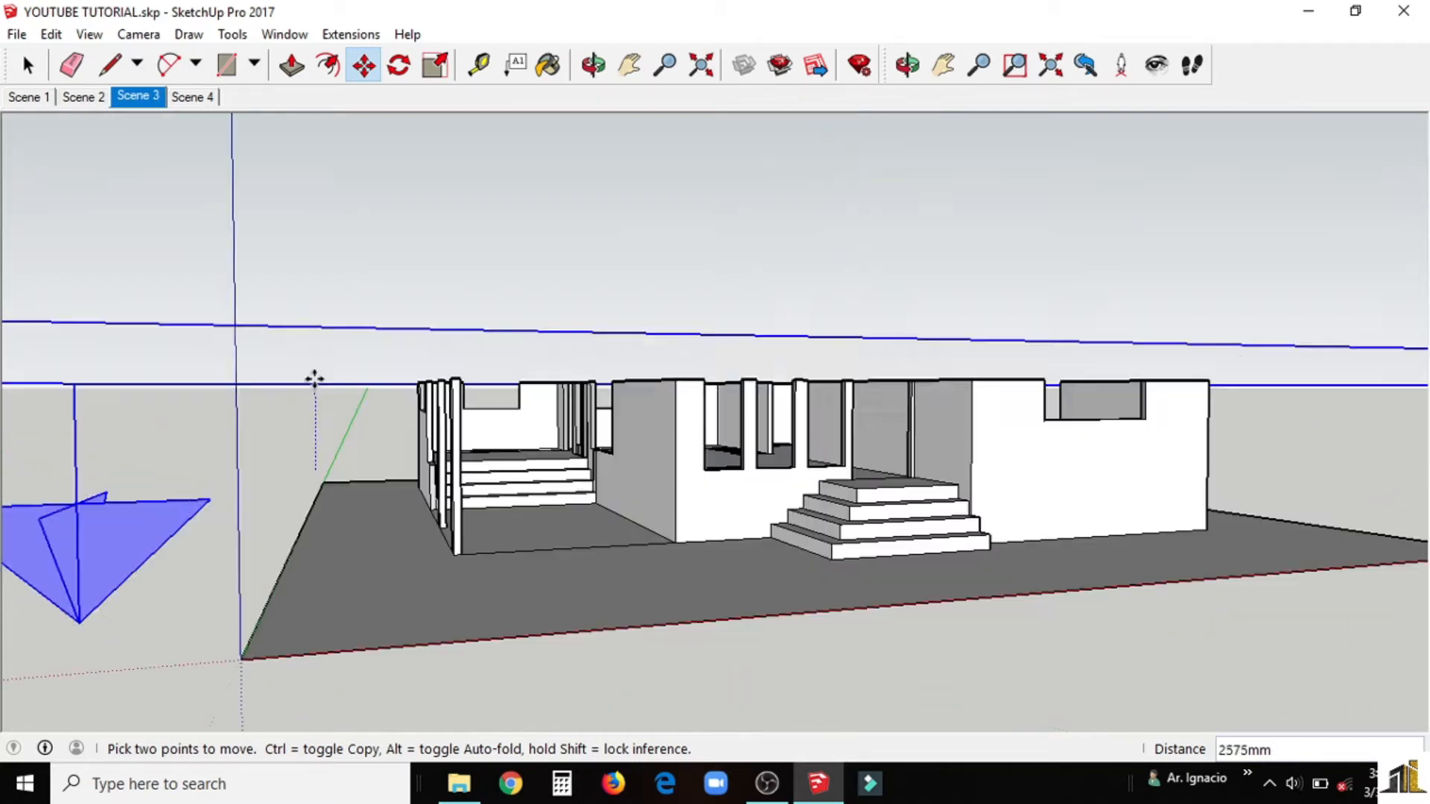